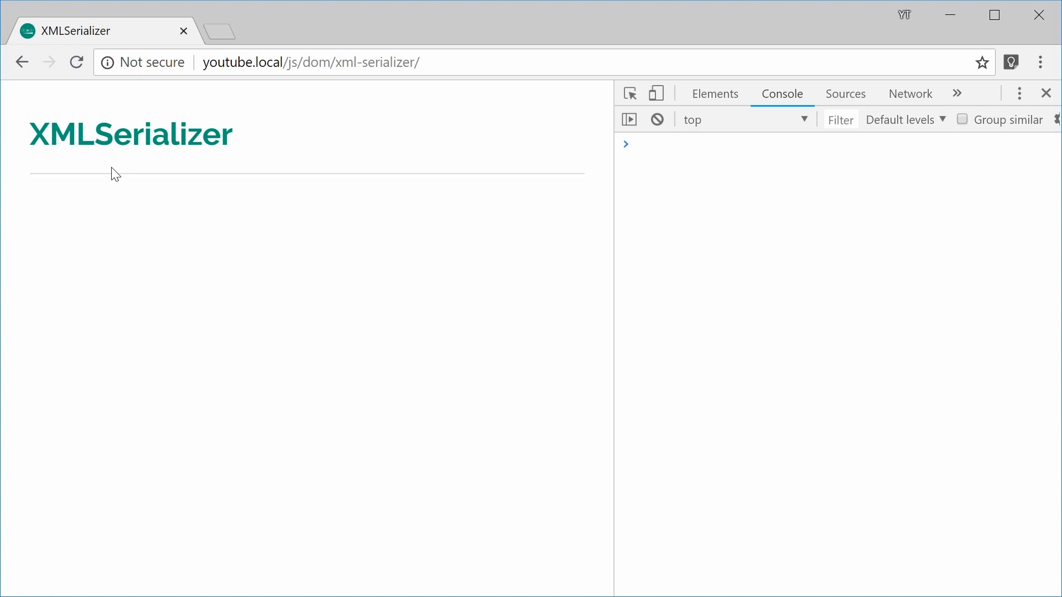
mouse_move(262, 345)
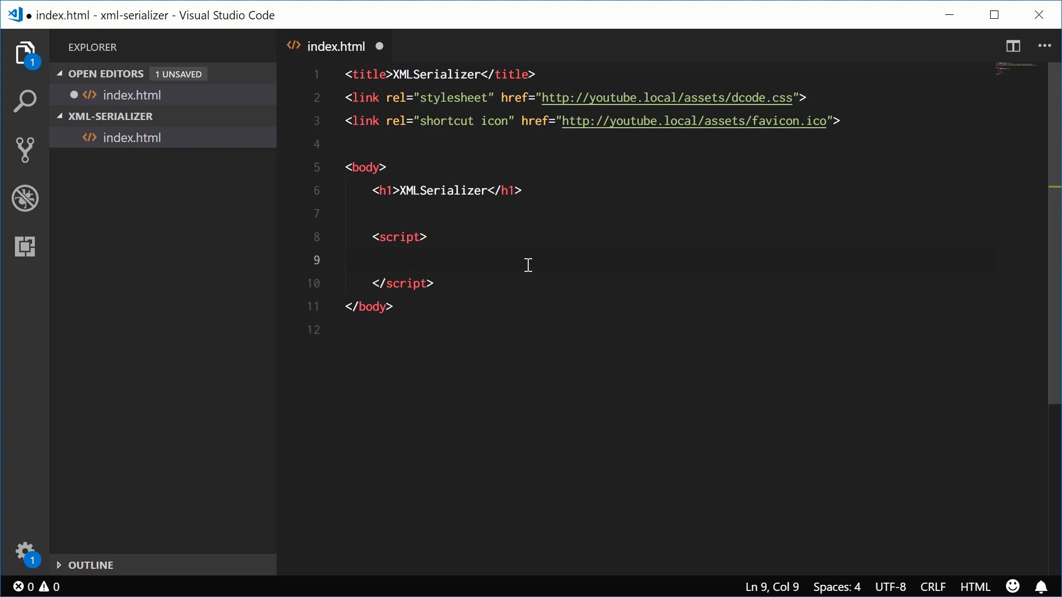
Declare const serializer = new XMLSerializer(); in the script block.
text(const)
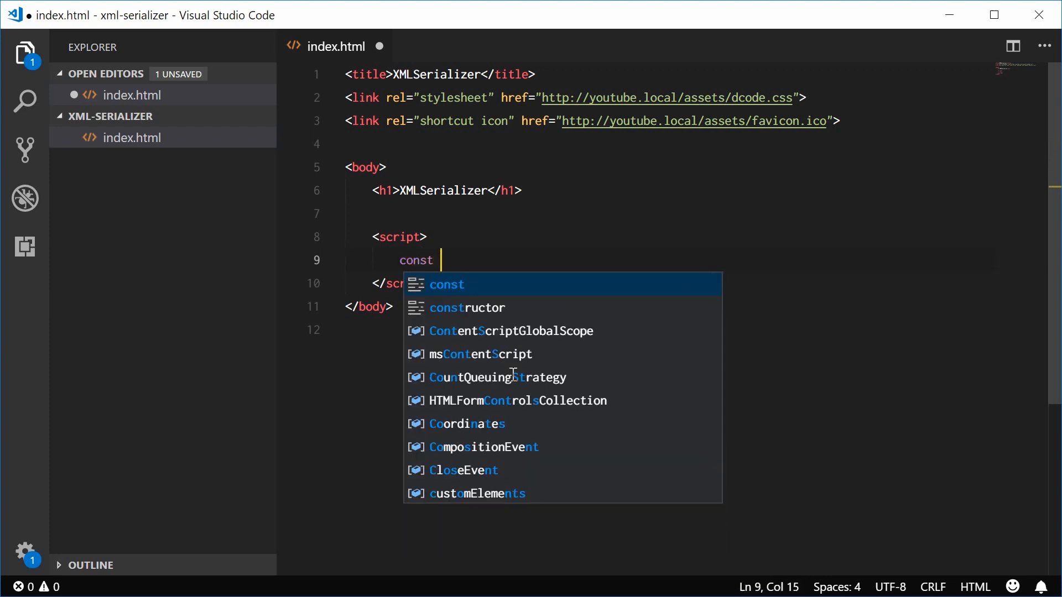
text(serial)
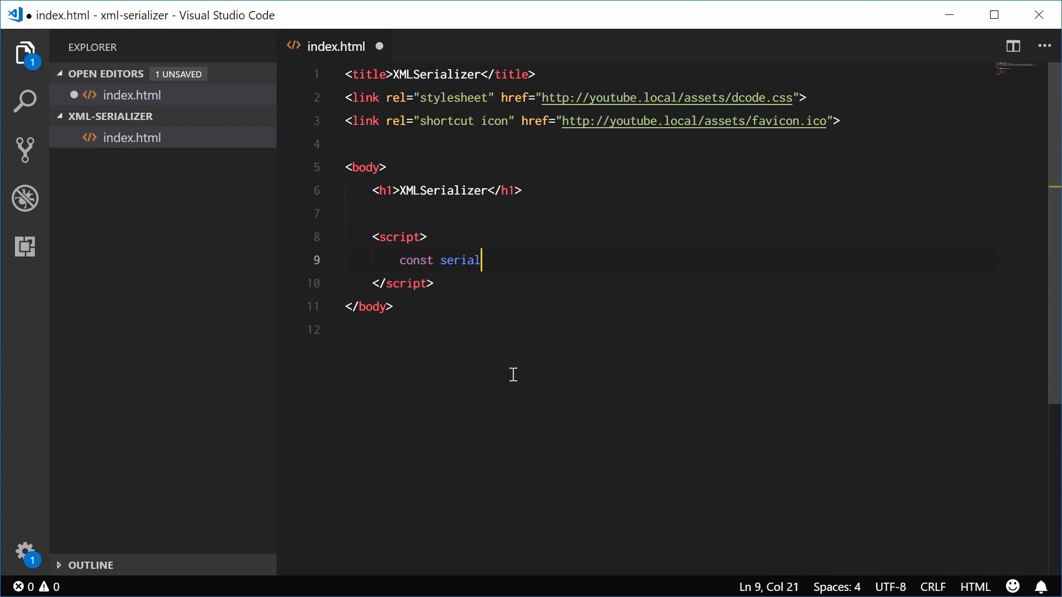
text(izer = new)
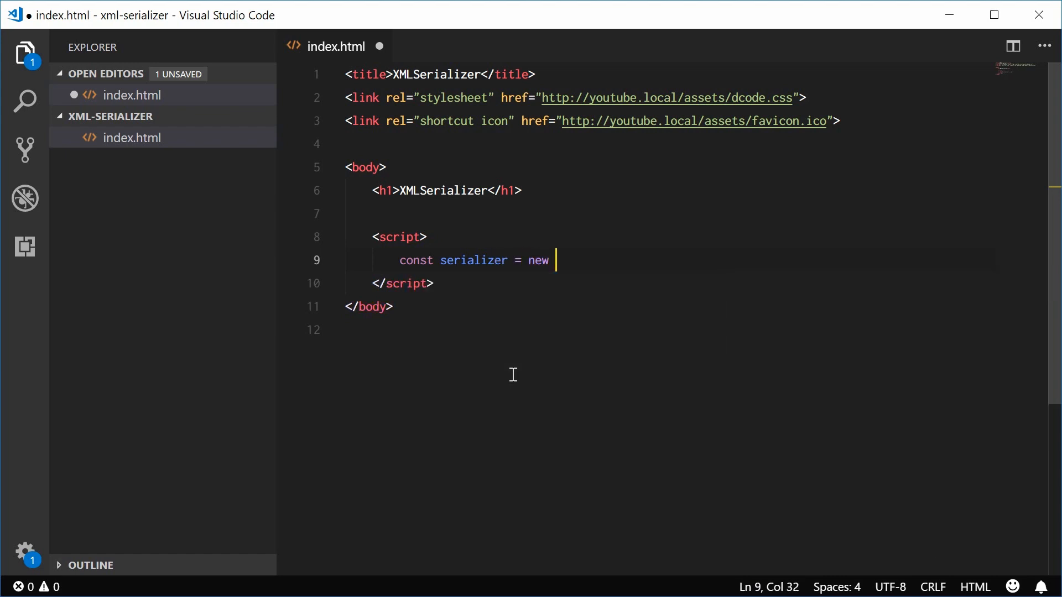
text(XMLSerializer)
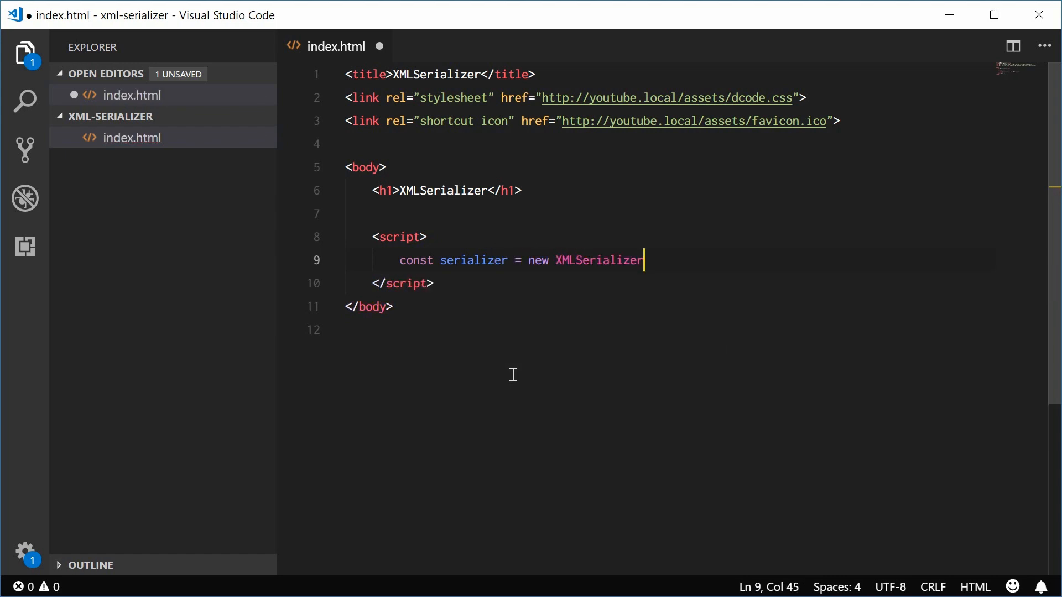
double_click(598, 260)
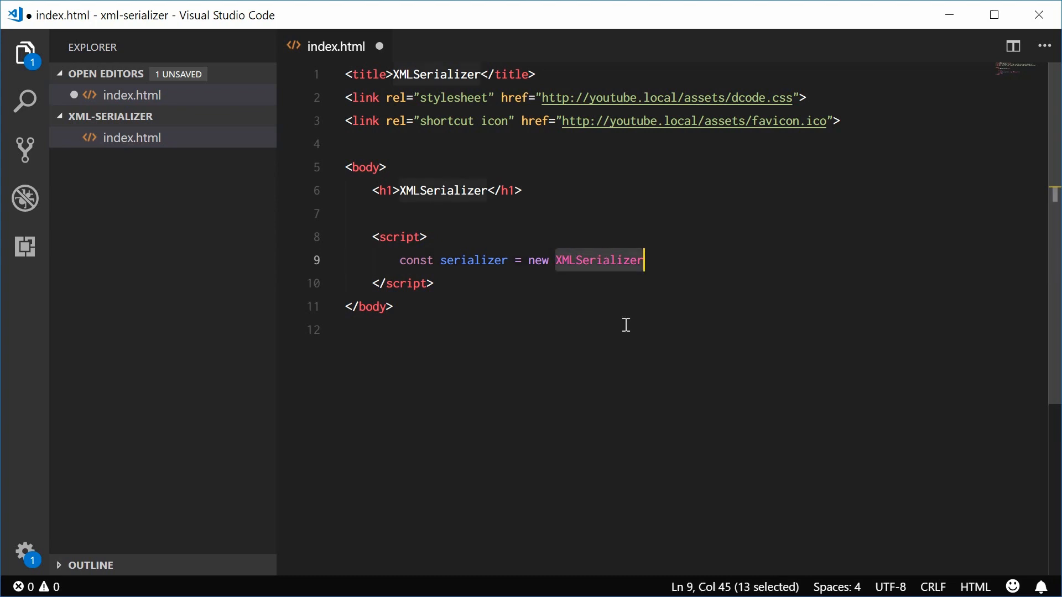
click(664, 299)
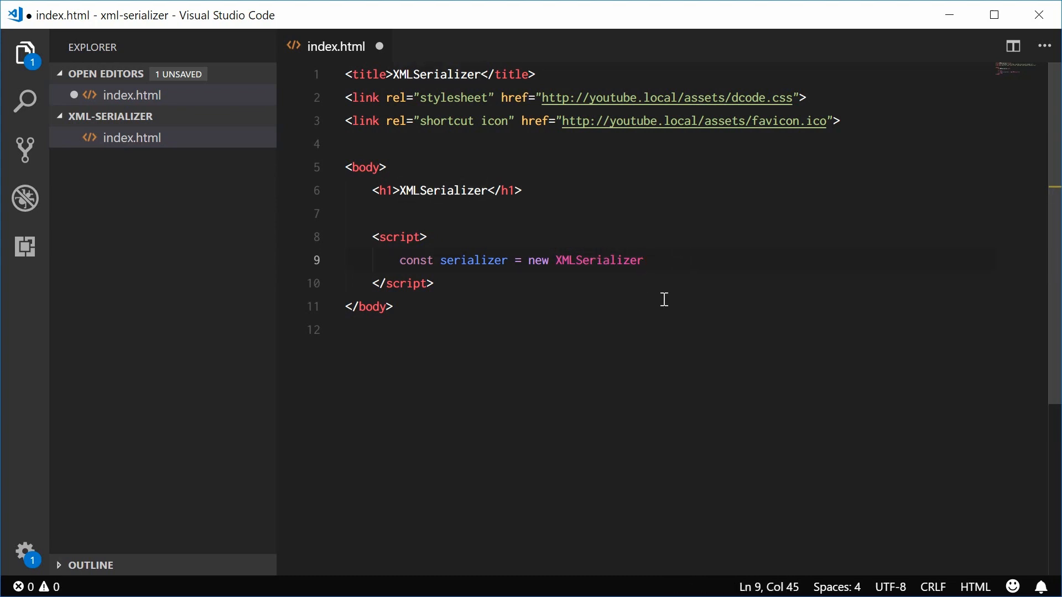
text(();)
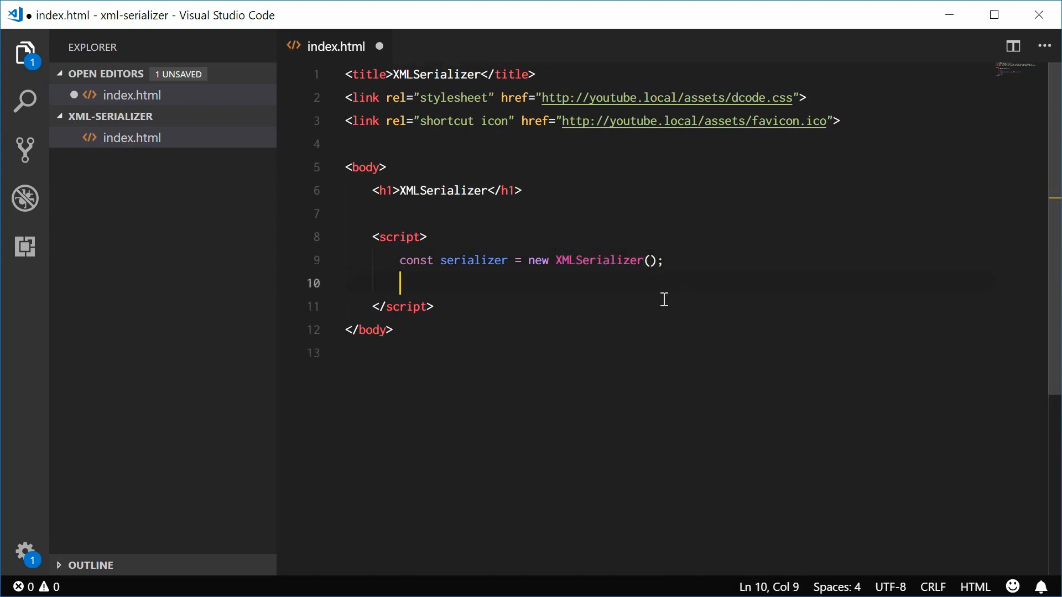
mouse_move(555, 299)
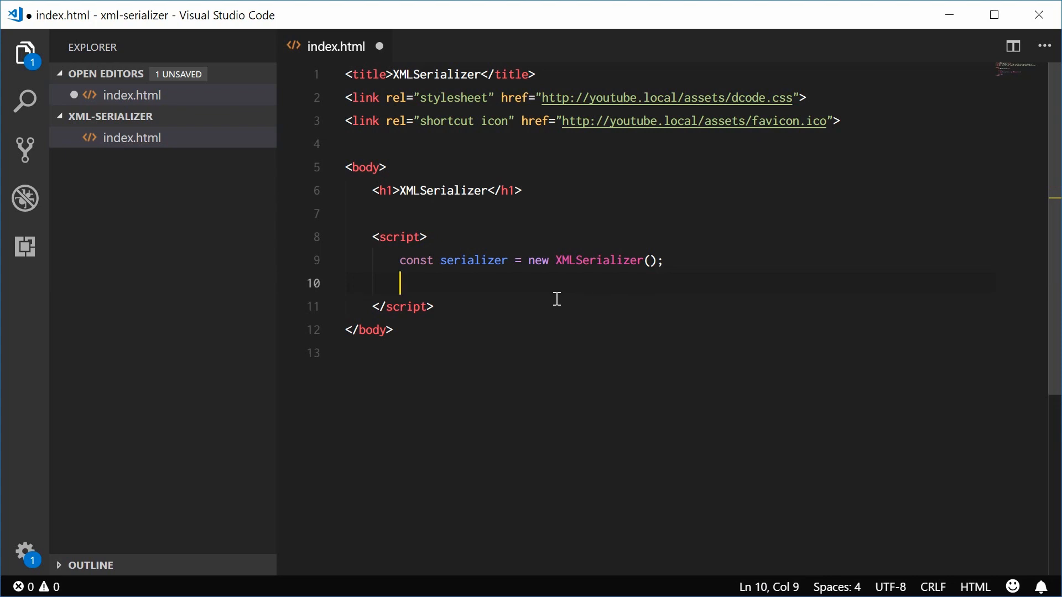
mouse_move(599, 322)
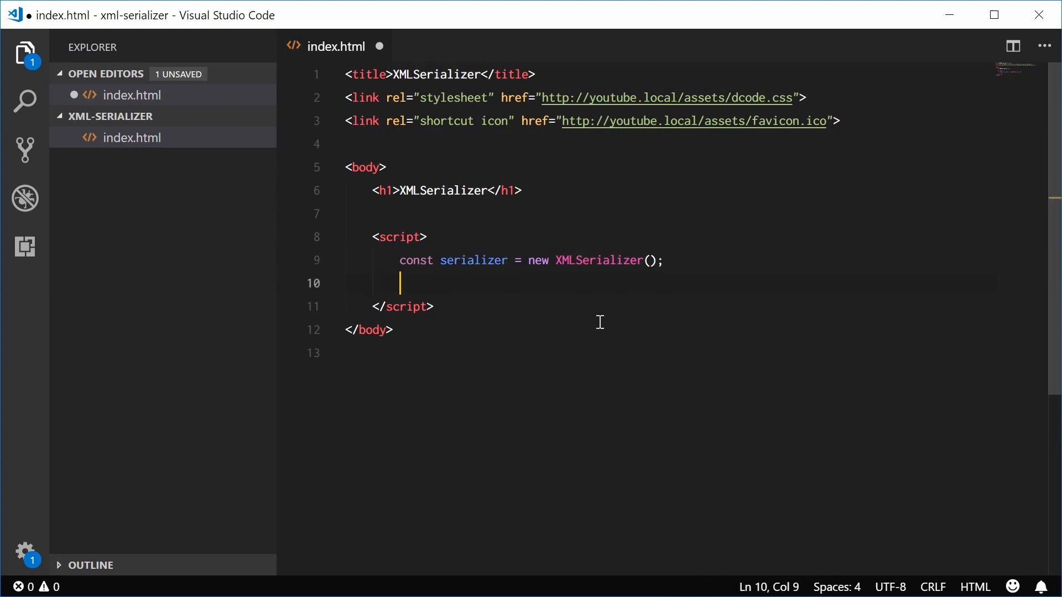
Add const xmlString = serializer.serializeToString(document) and begin the console.log line.
text(const)
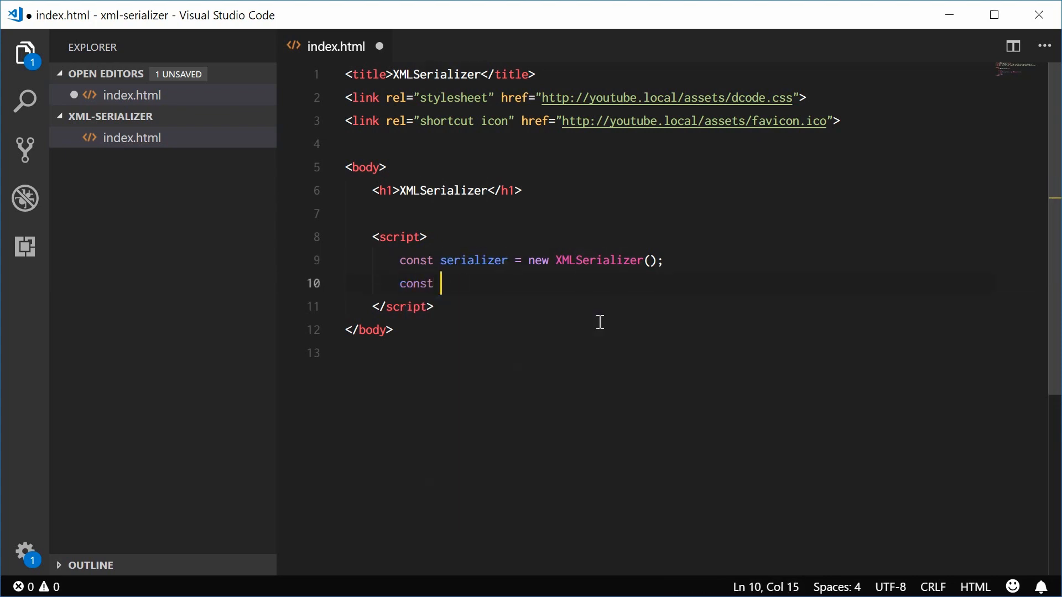
text(x)
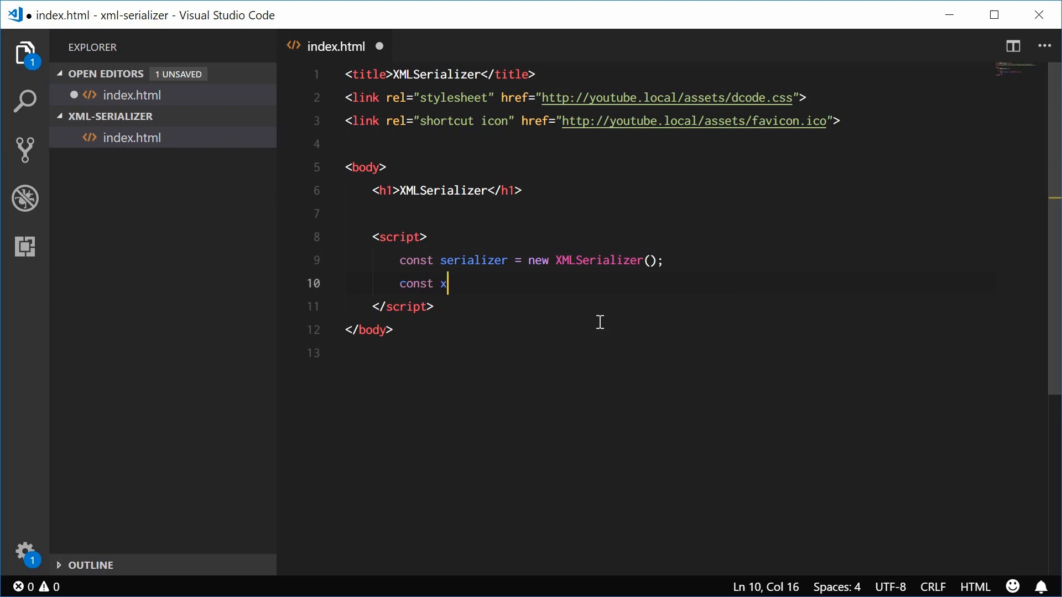
text(mlString)
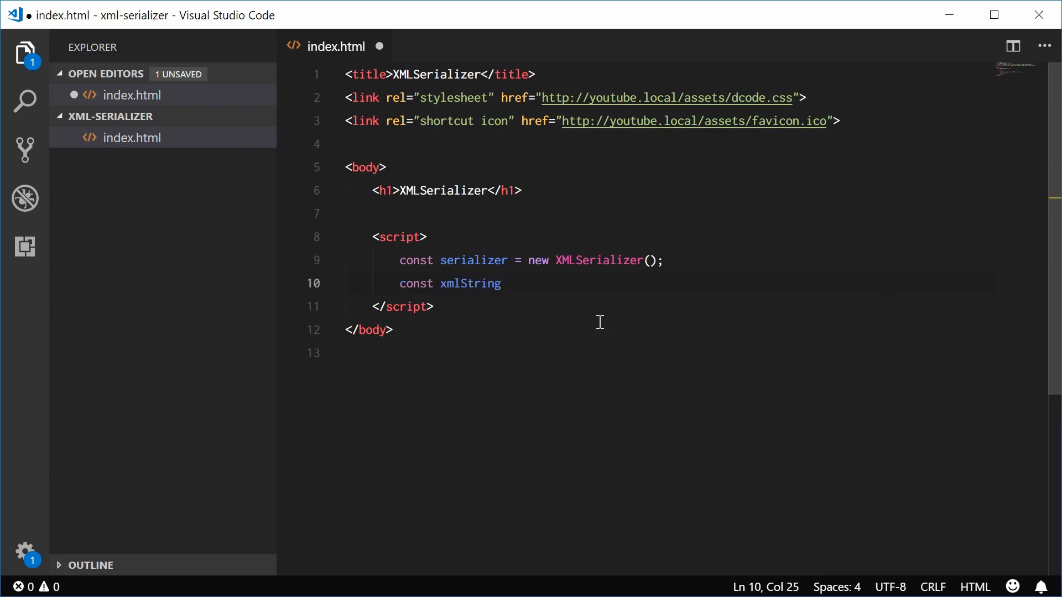
text(= s)
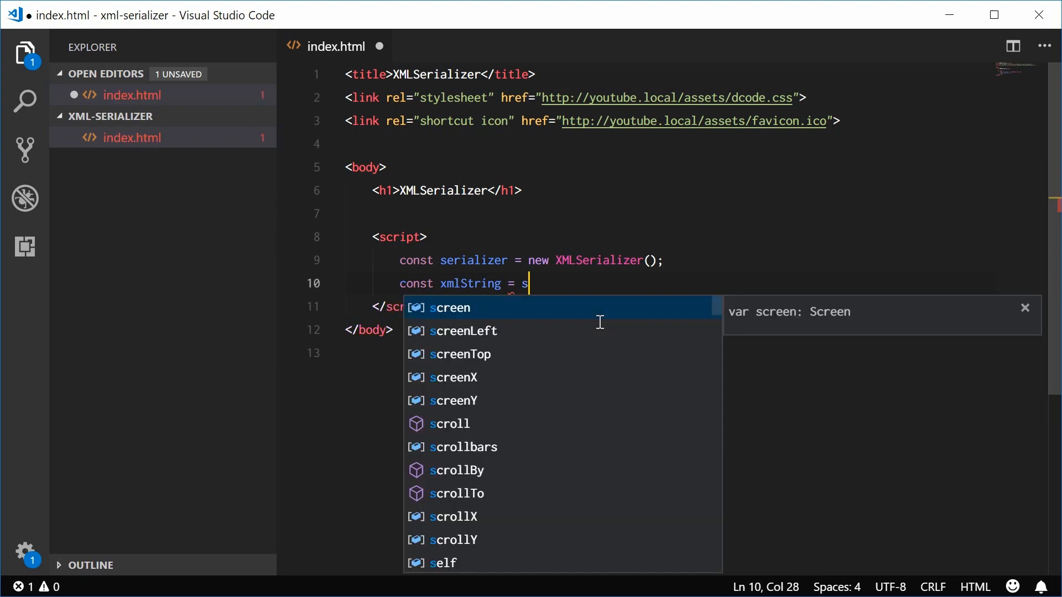
text(erializer.serializeToString)
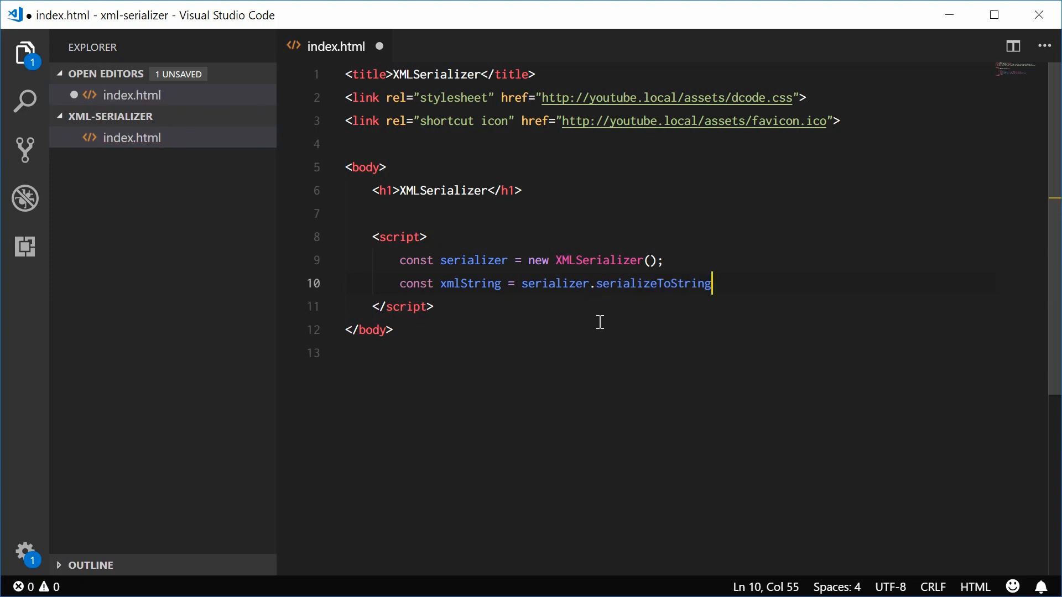
text(()
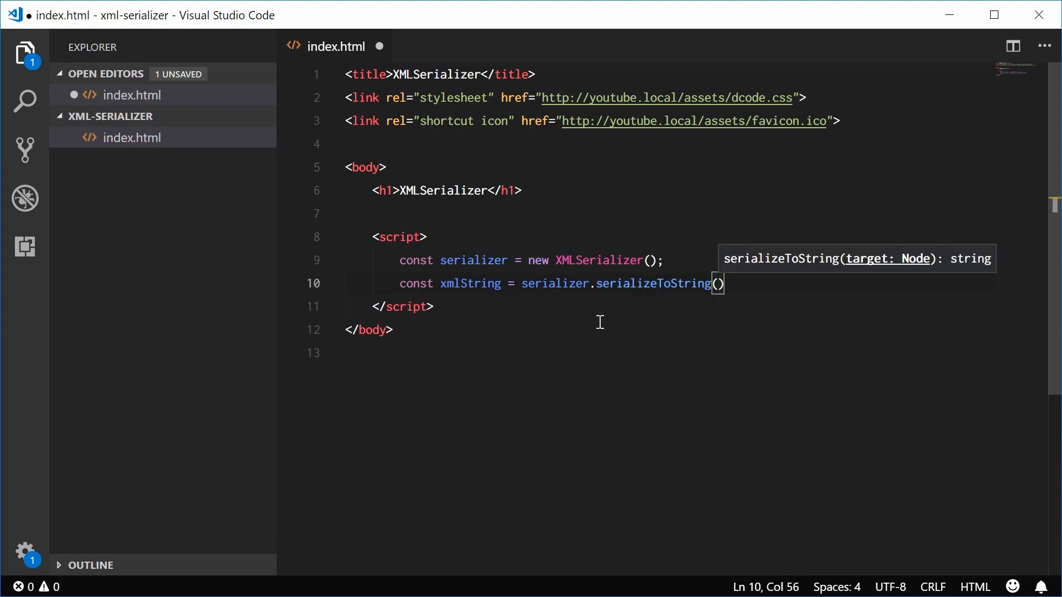
mouse_move(628, 310)
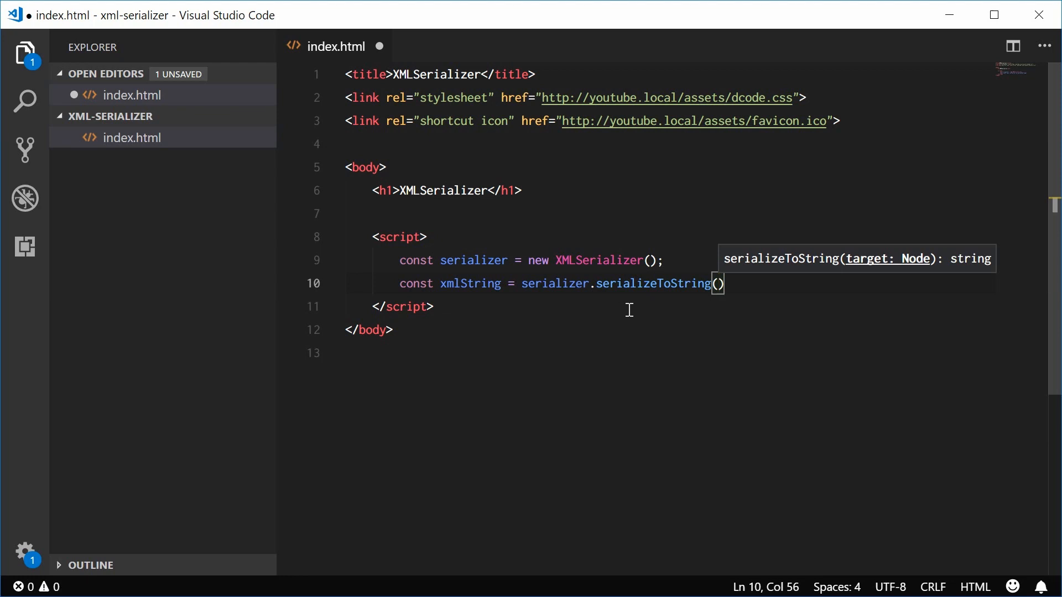
text(document)
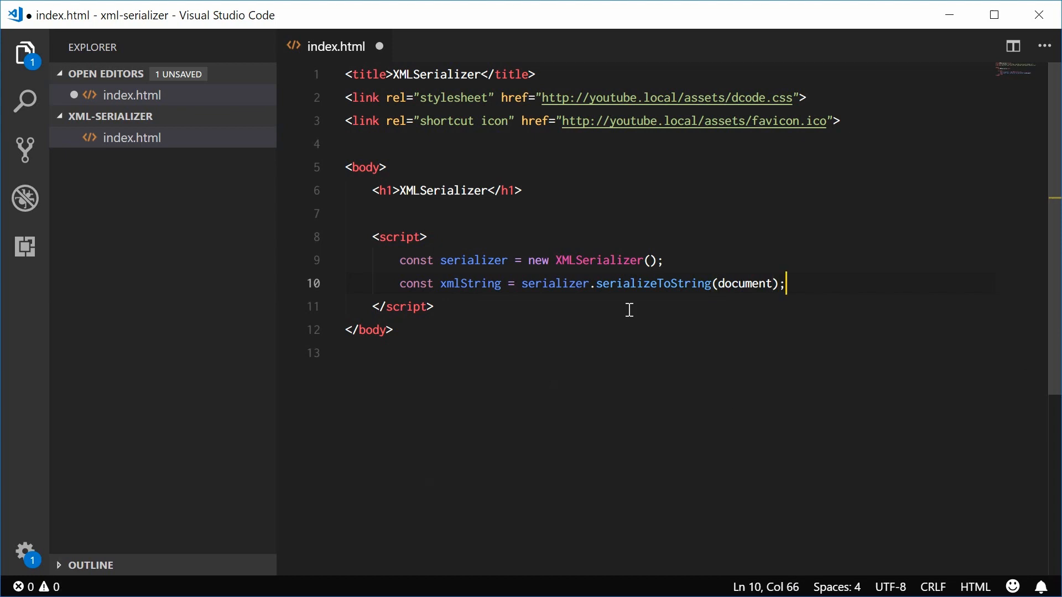
double_click(741, 283)
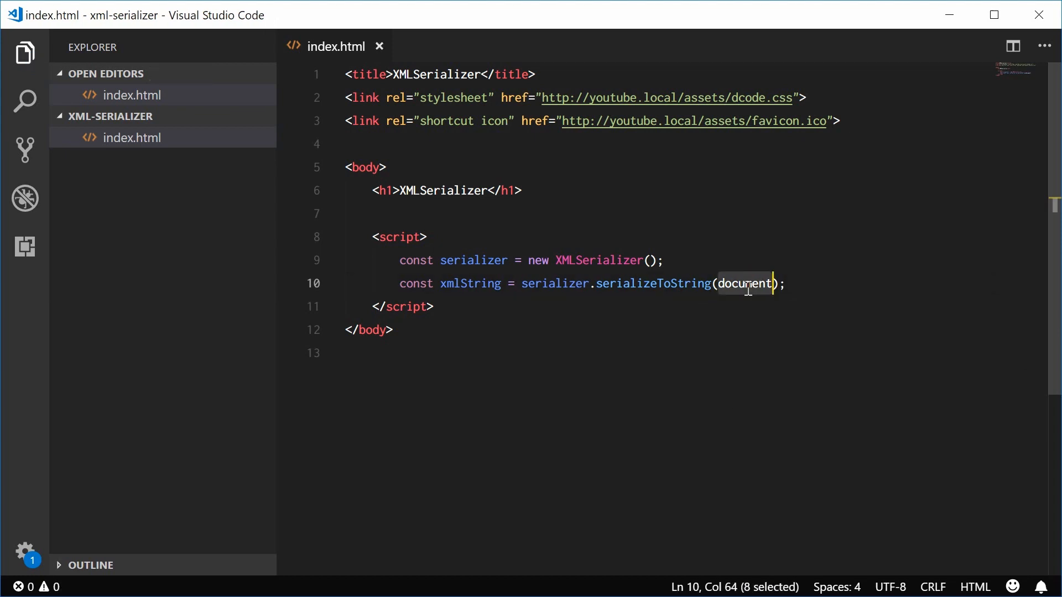
text(console.log(xmlString);)
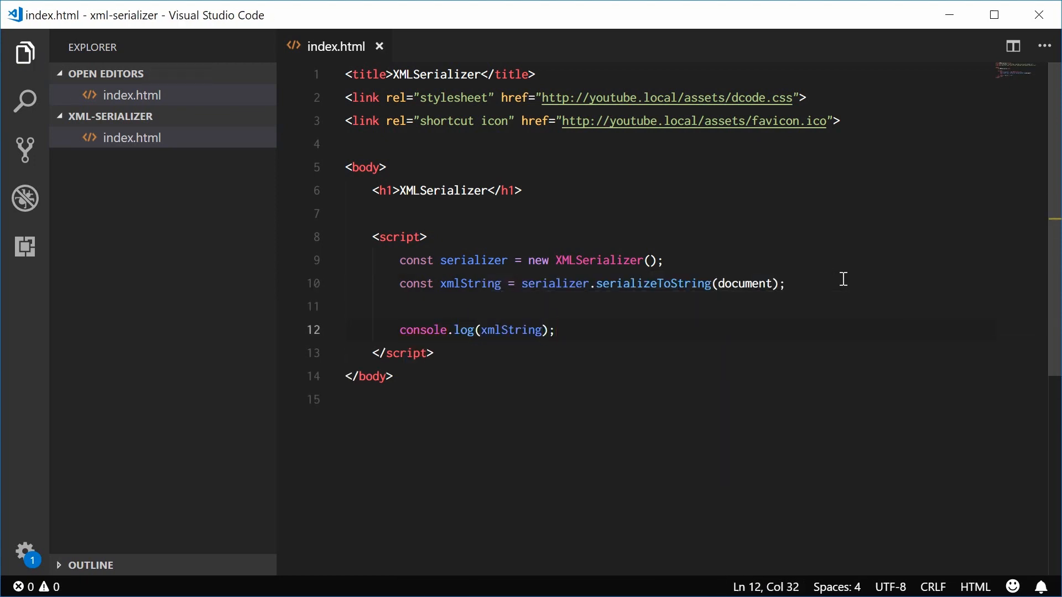
click(479, 398)
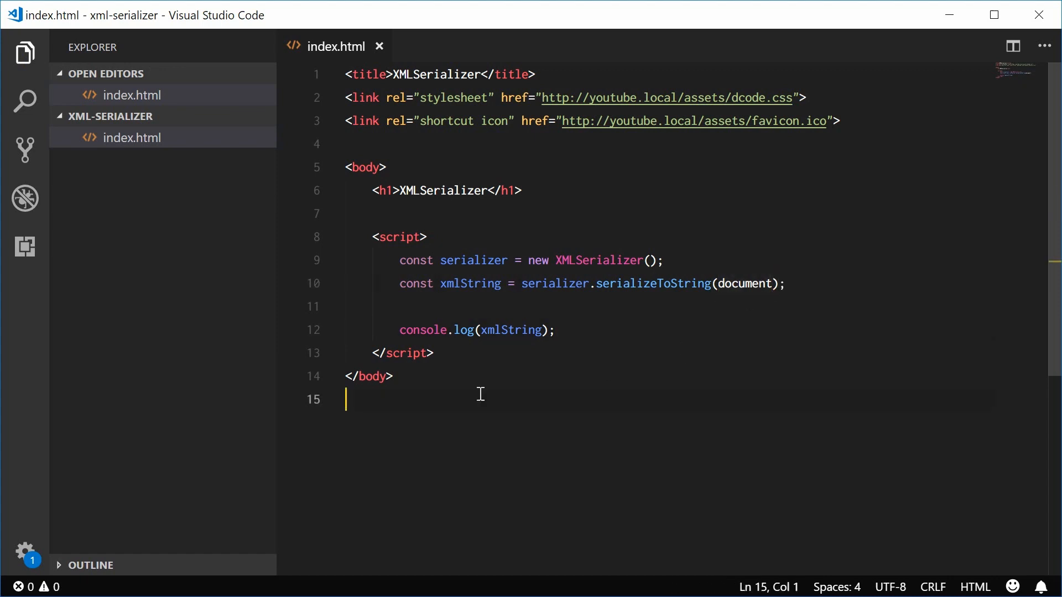
key(ctrl+a)
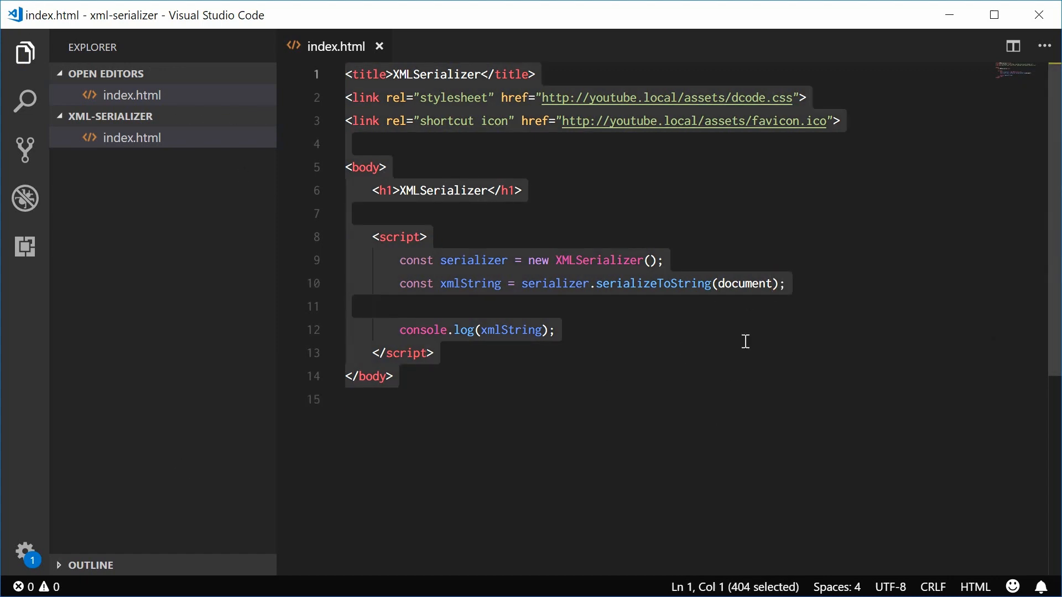
click(553, 330)
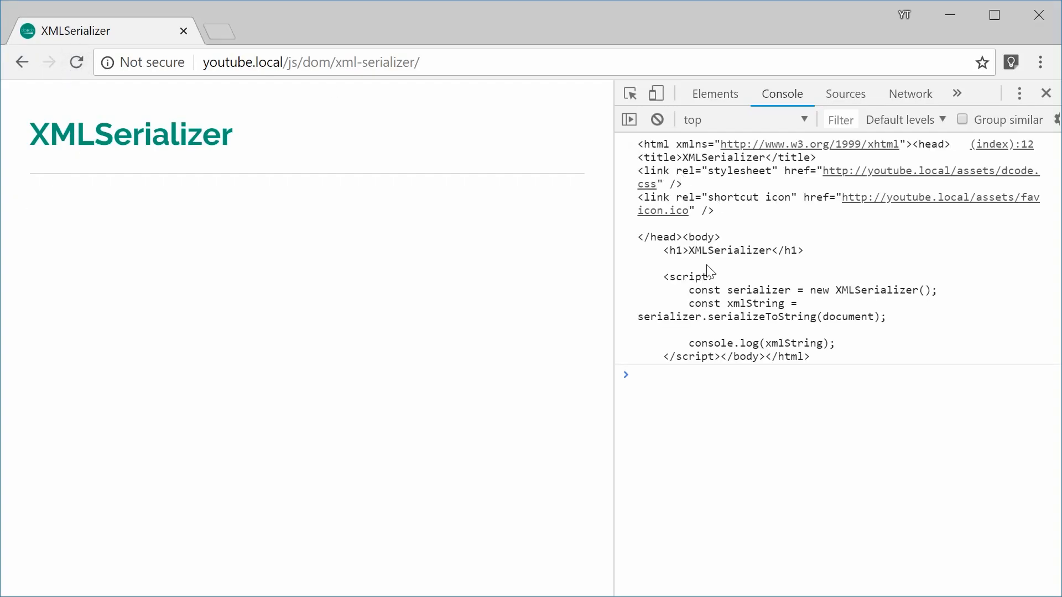
mouse_move(704, 175)
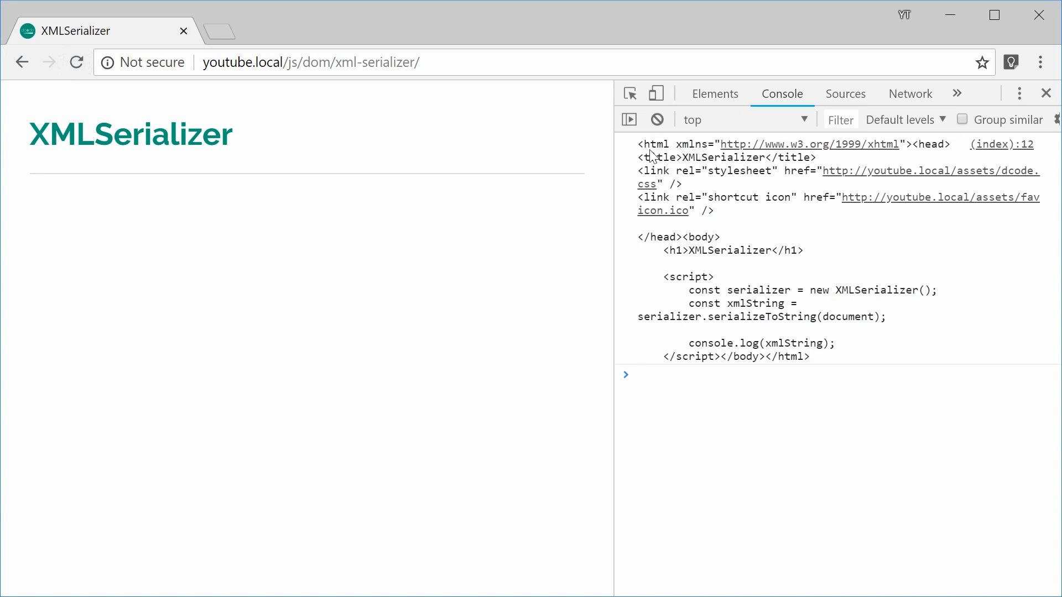
Inspect the serialized document markup logged in Chrome's DevTools Console.
click(637, 375)
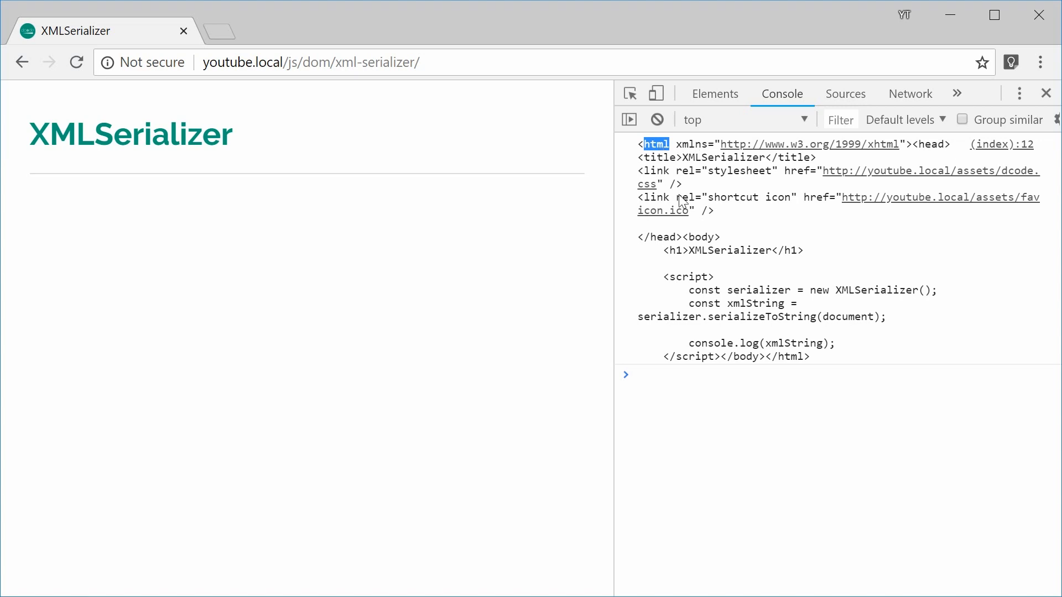
mouse_move(692, 242)
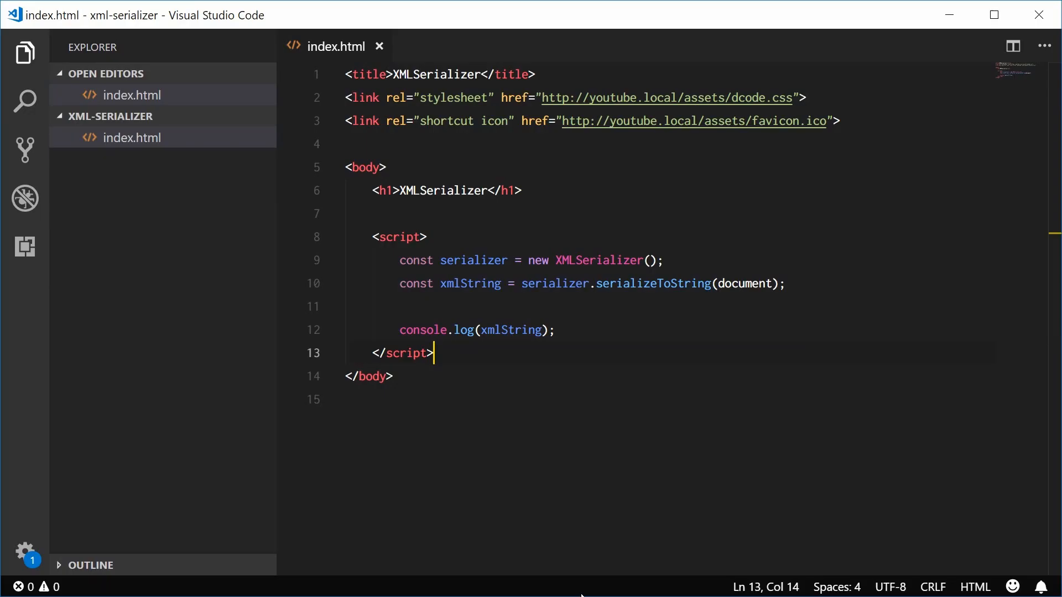
Add ul#myList with list items starting at Item #1 below the h1 heading.
double_click(741, 283)
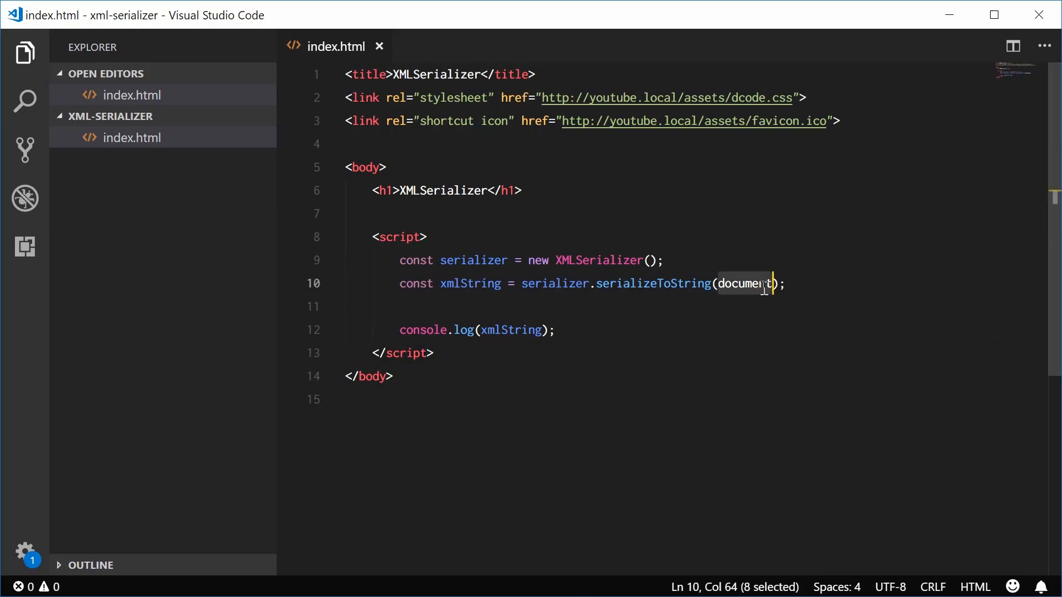
mouse_move(700, 330)
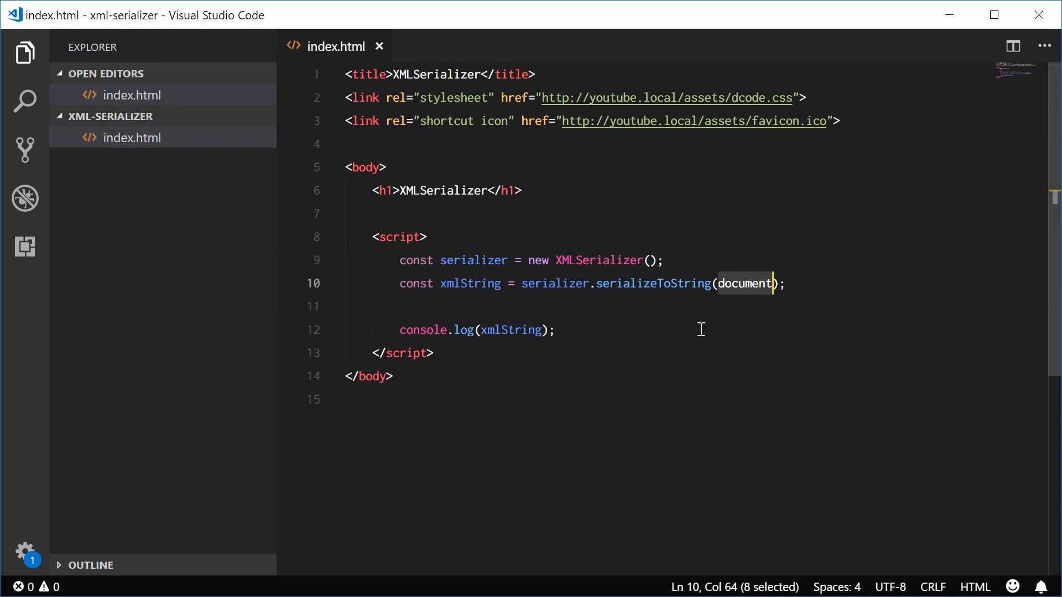
click(700, 330)
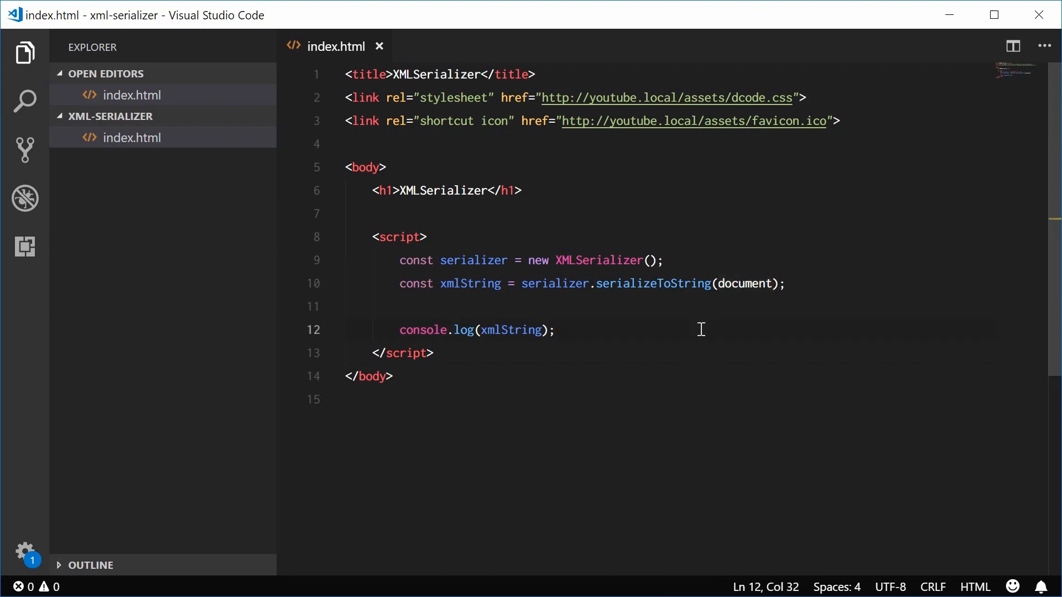
key(Enter)
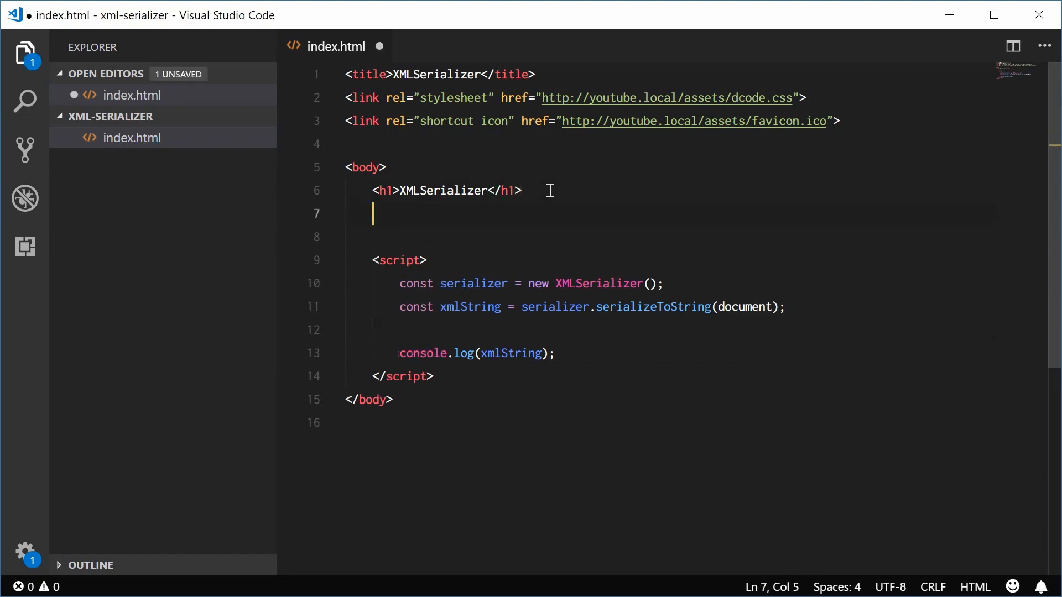
text(ul)
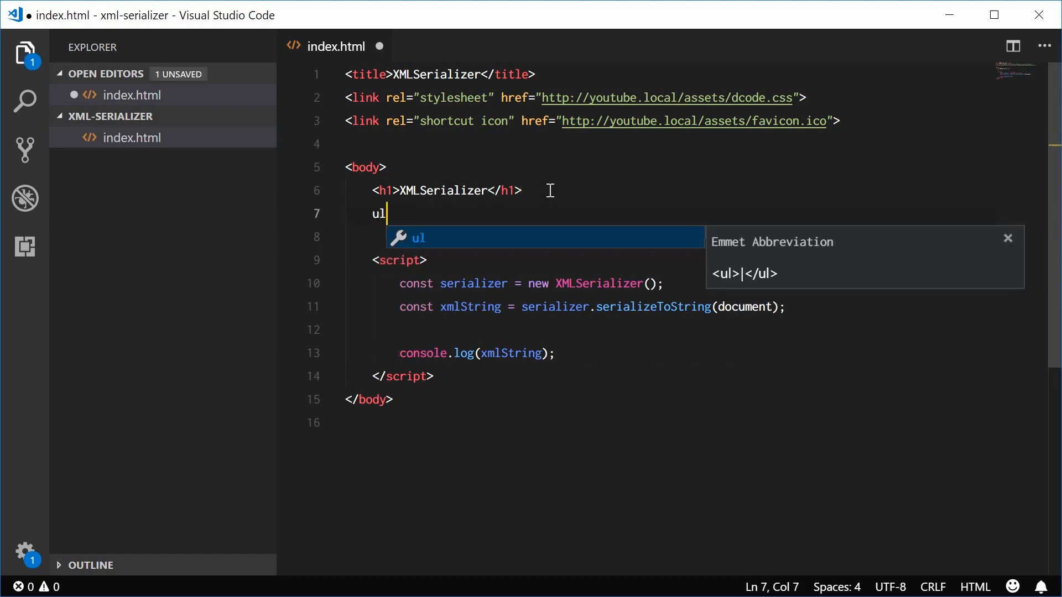
text(#myList">)
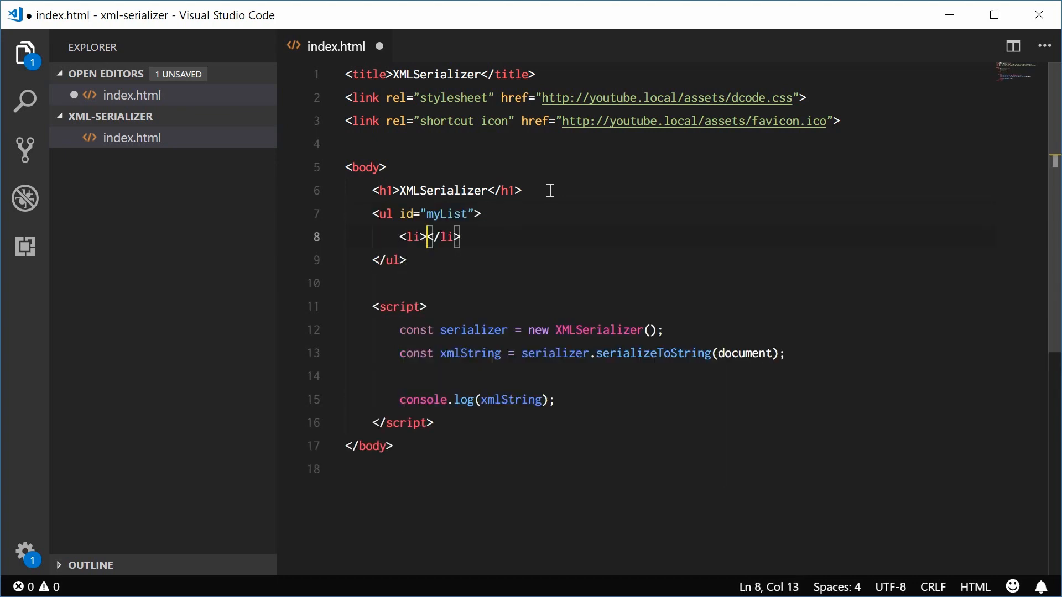
text(Item #1)
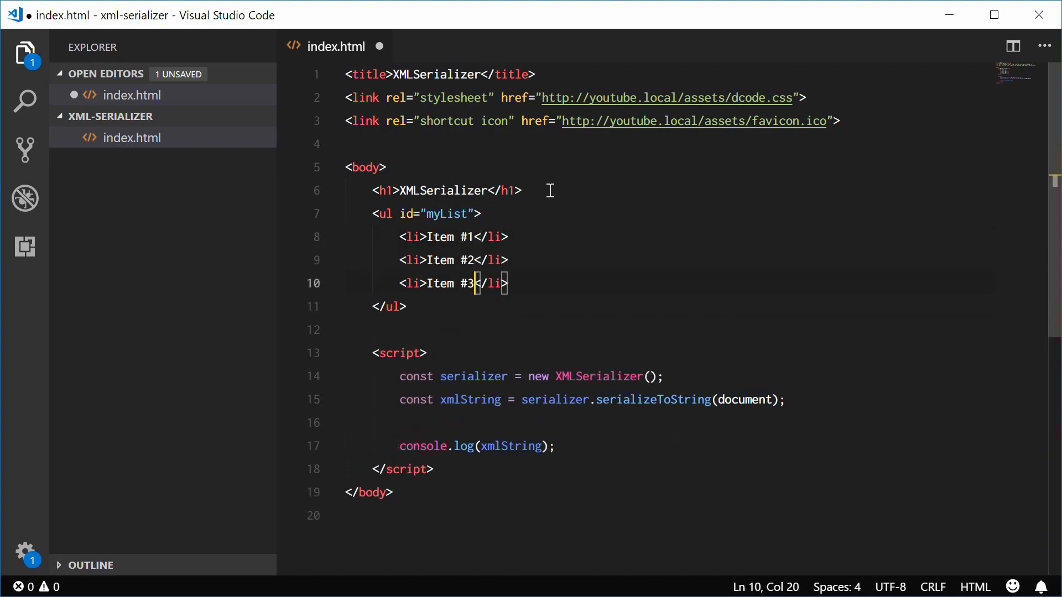
Add const myList = document.getElementById("myList"); at the top of the script.
click(426, 353)
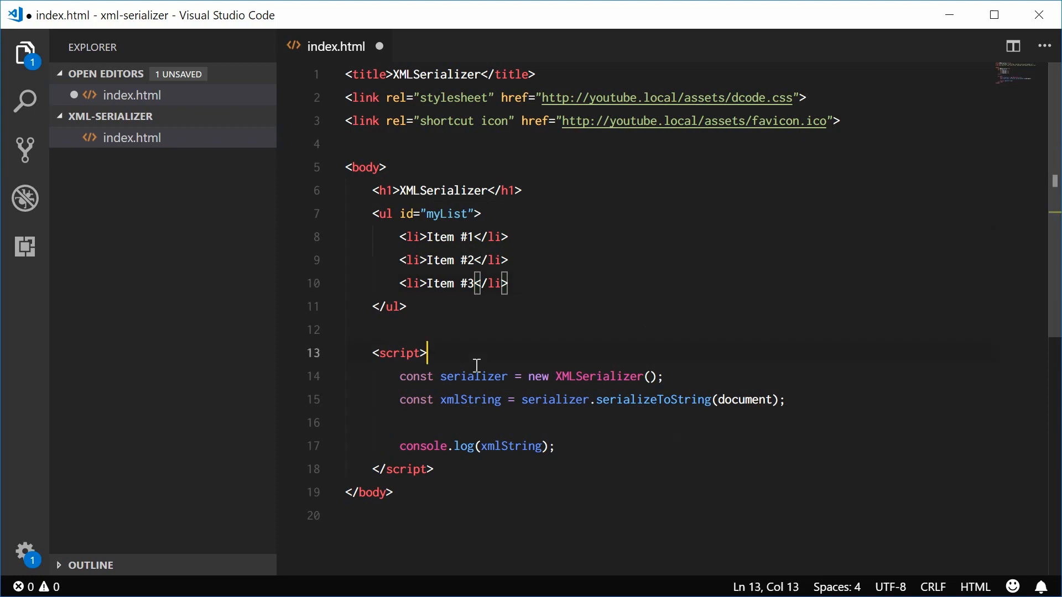
key(Enter)
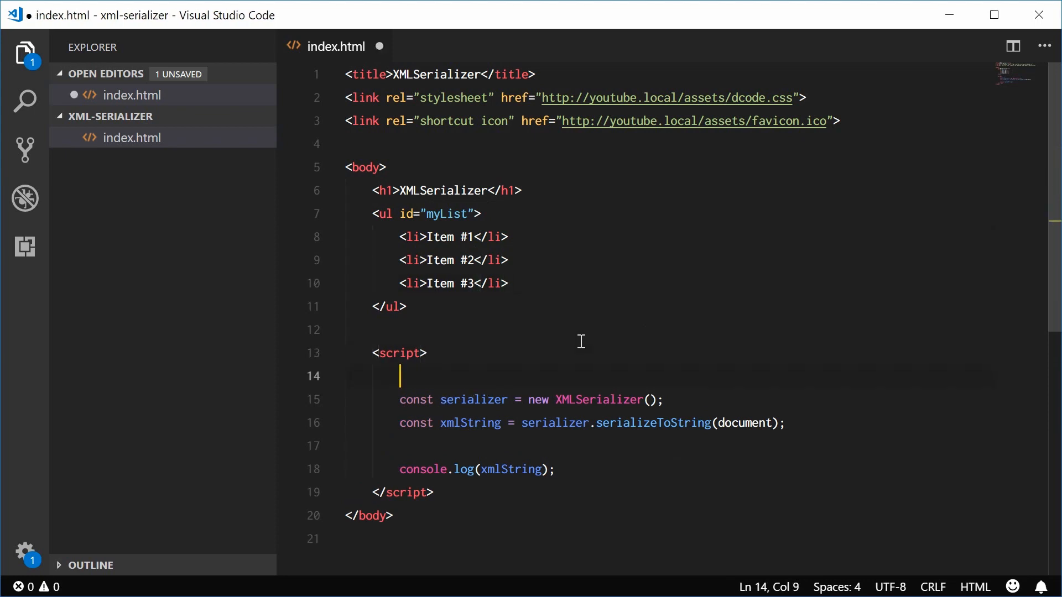
text(const myList)
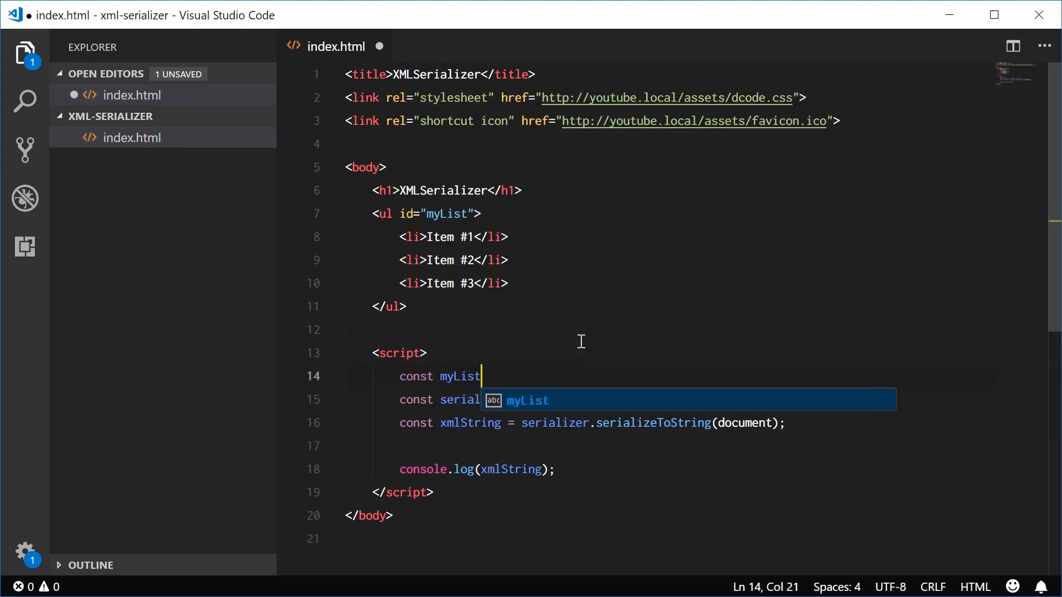
text(= document.getElementById(")
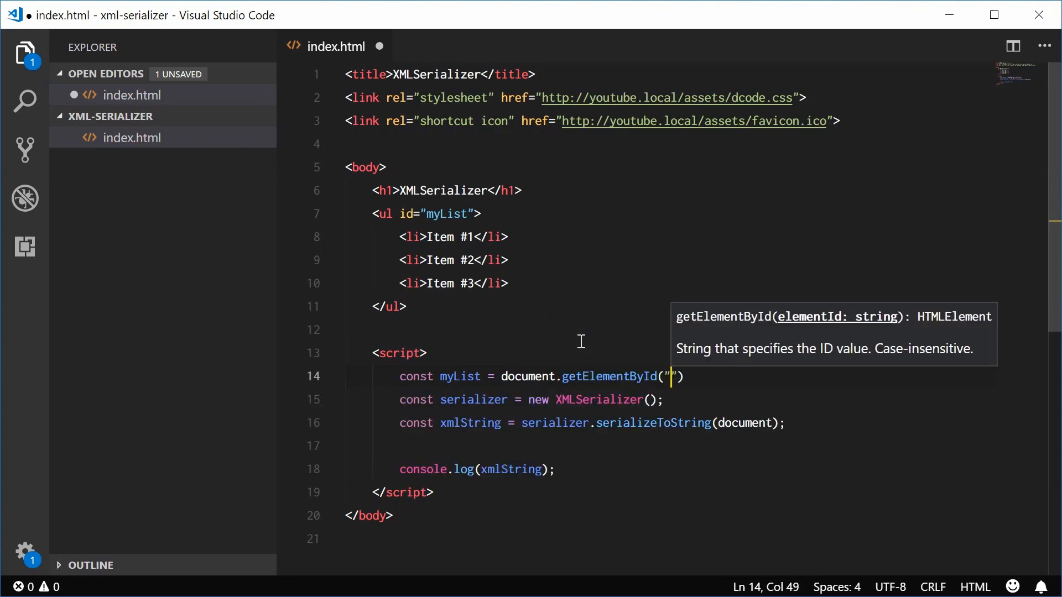
text(myList)
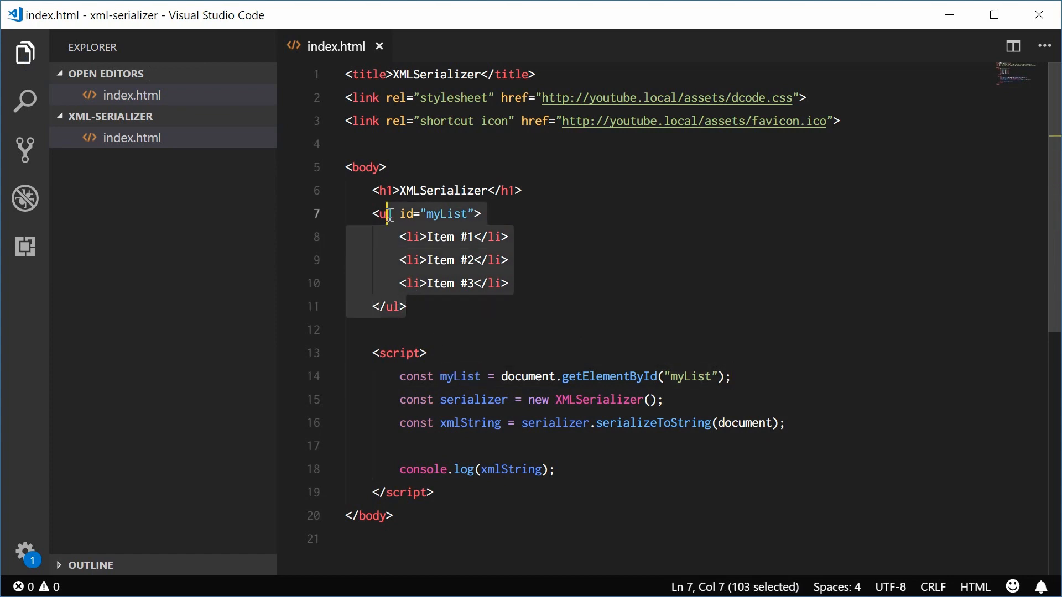
Replace document with myList in serializeToString and save the file.
double_click(459, 377)
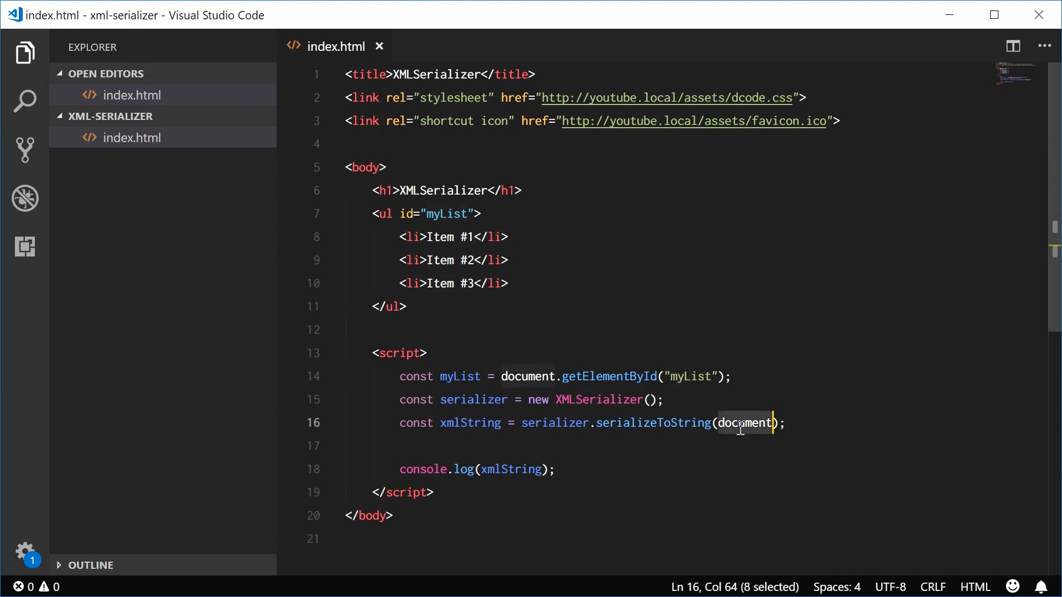
text(myList)
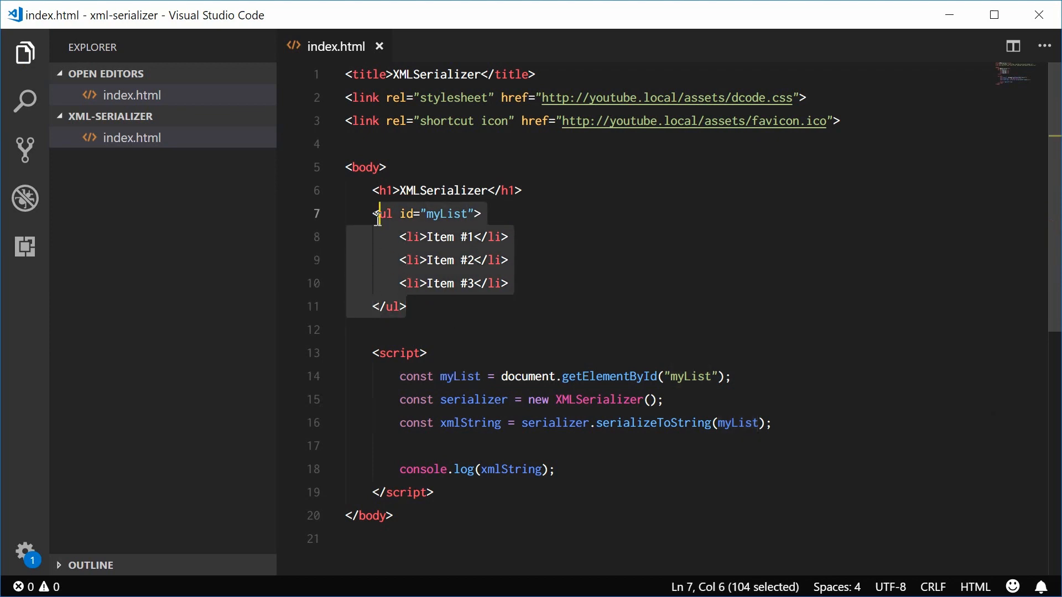
click(612, 469)
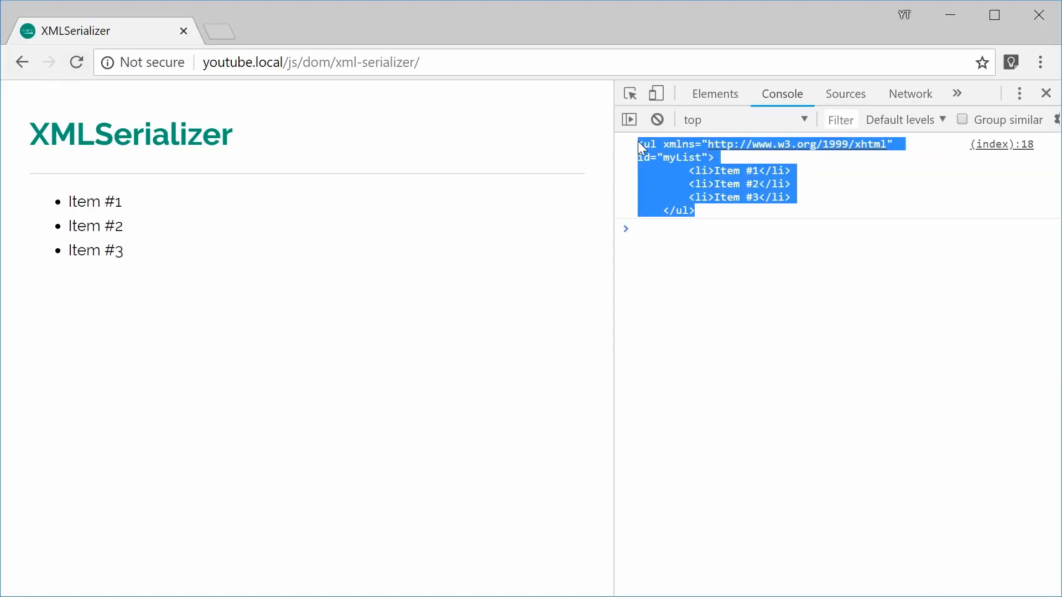
Check that the console logs only the serialized myList ul markup with three items.
click(682, 192)
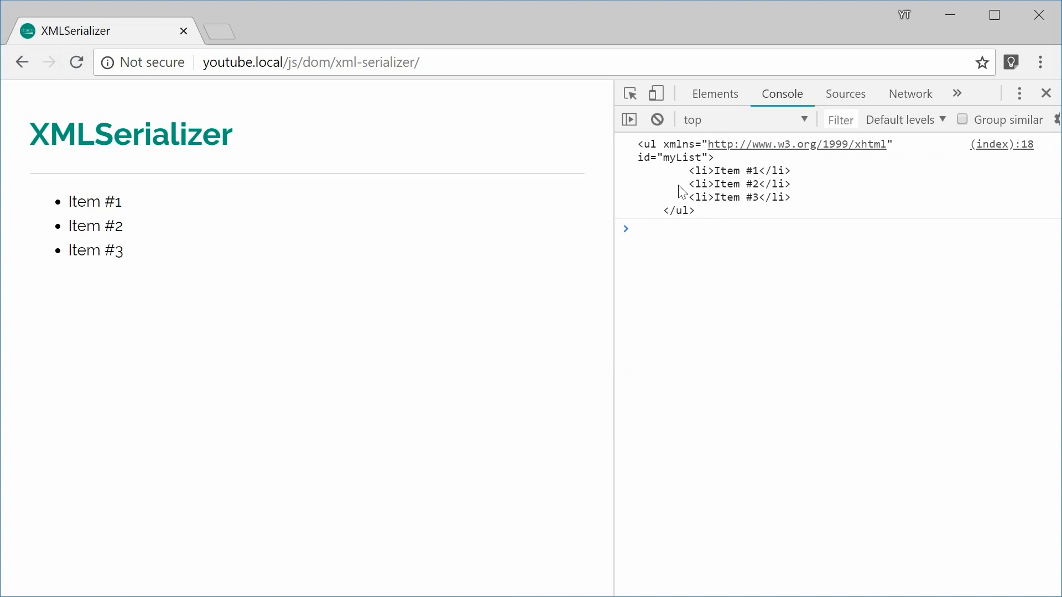
mouse_move(298, 81)
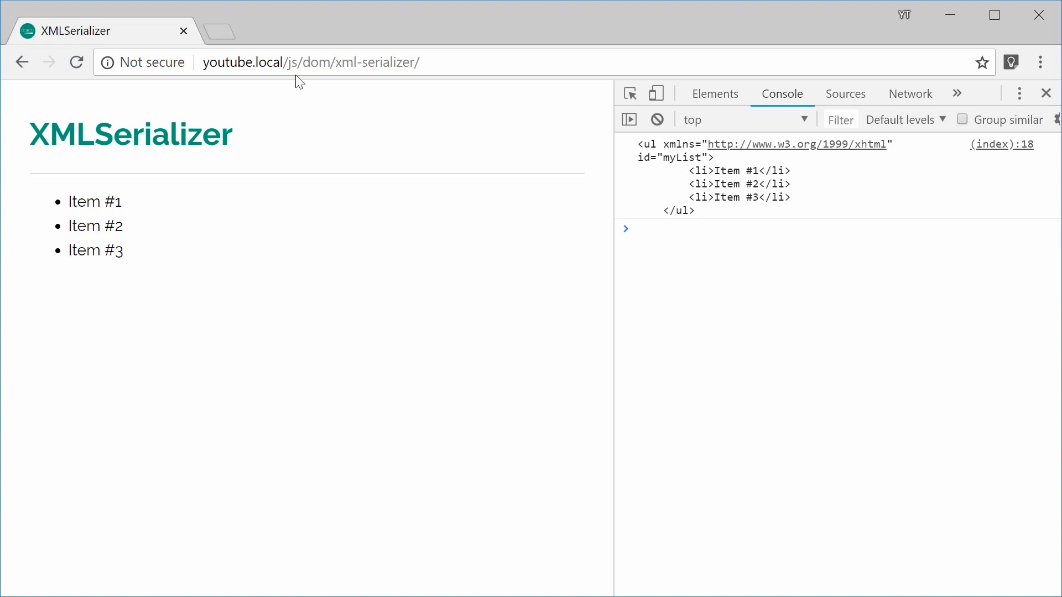